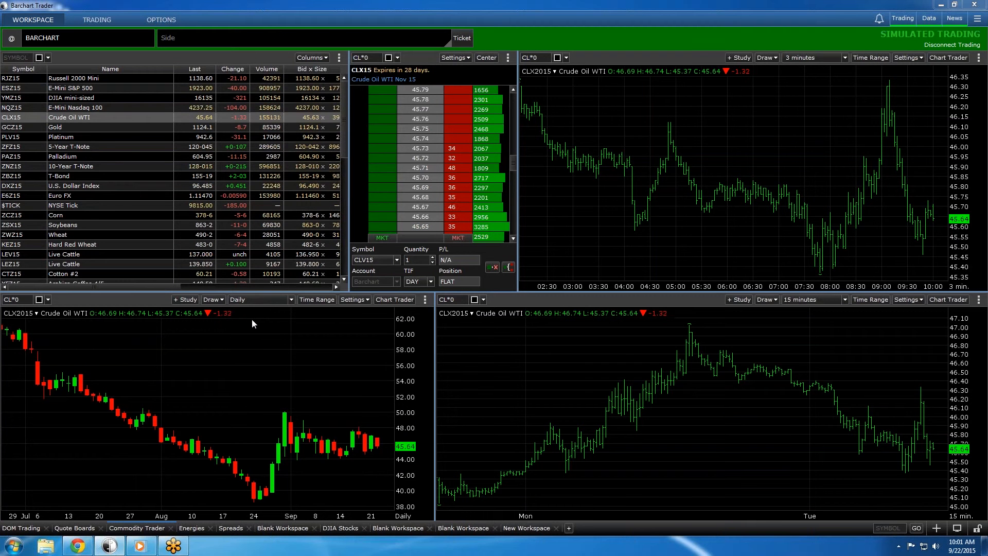
mouse_move(770, 204)
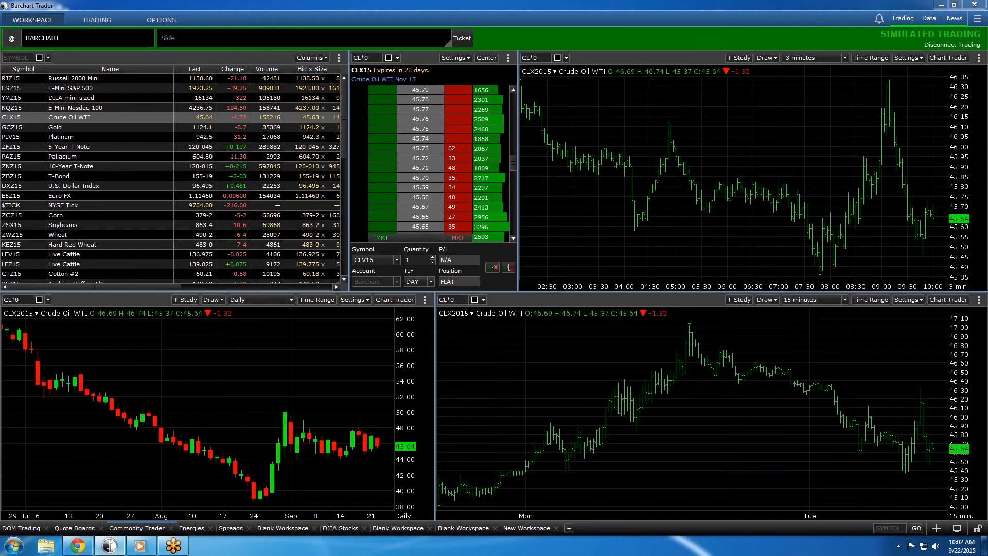
Step: Place and confirm a sell limit order for 1 CLX15 contract at 45.70 on the DOM ladder
click(963, 57)
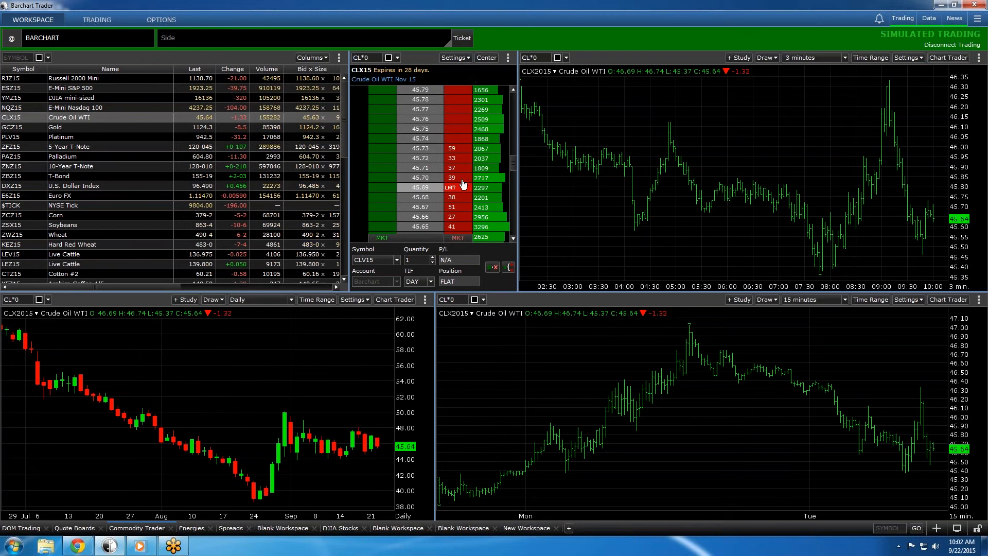
click(451, 177)
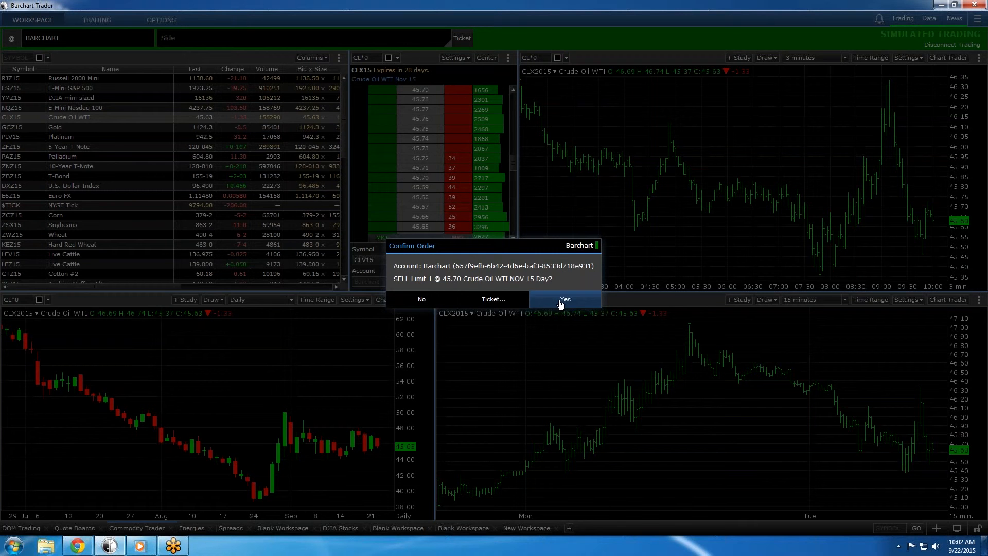
click(565, 298)
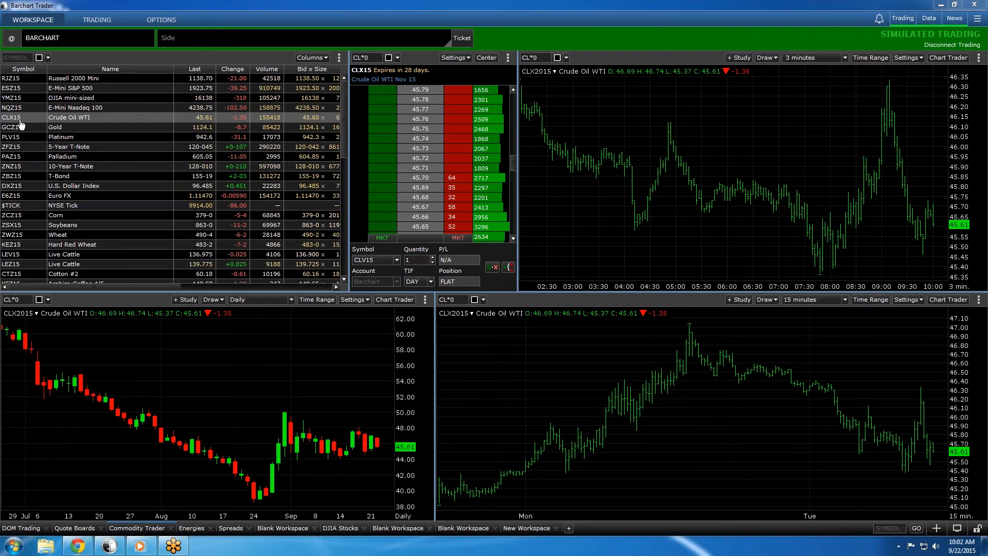
Step: Open a Place Trade ticket for CLX15 from the quote list's right-click menu
right_click(15, 118)
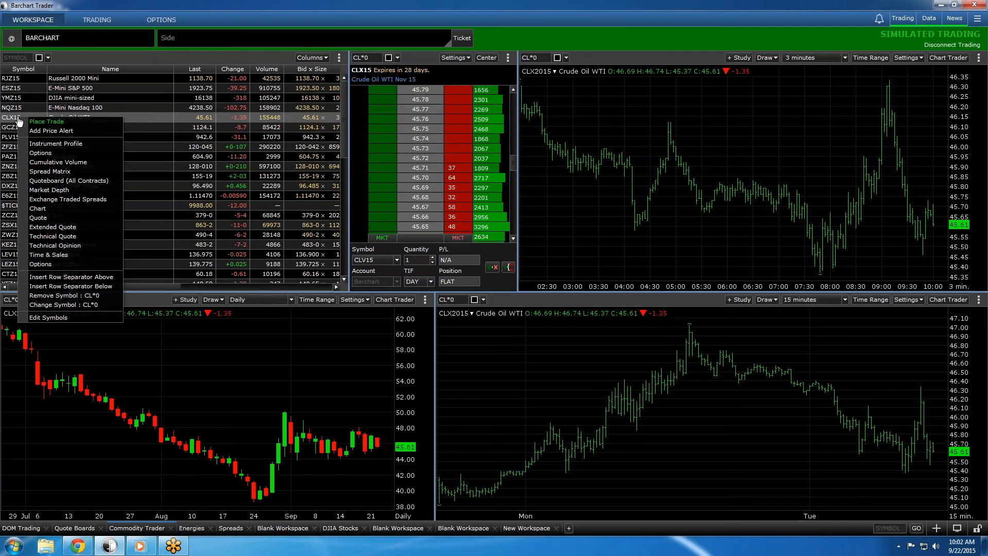
mouse_move(47, 121)
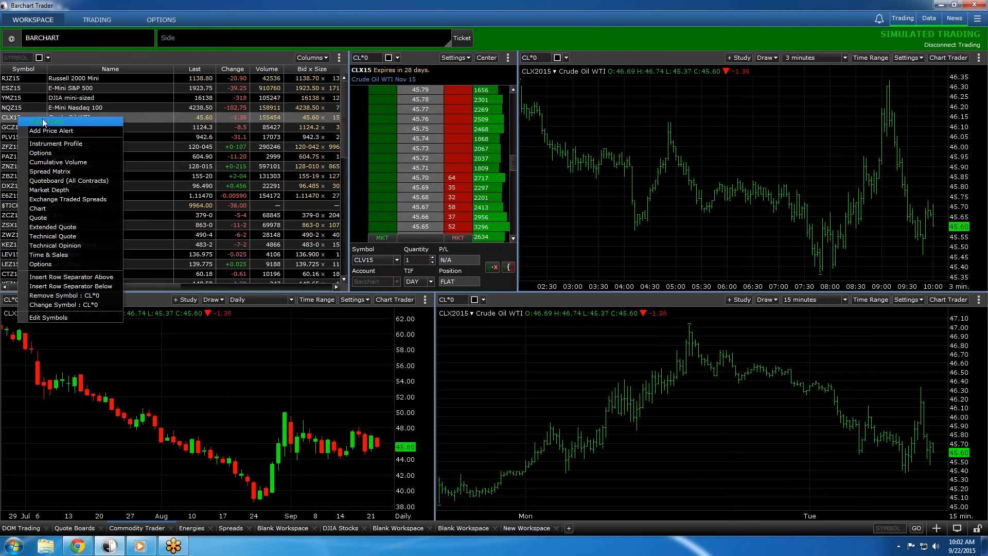
click(54, 123)
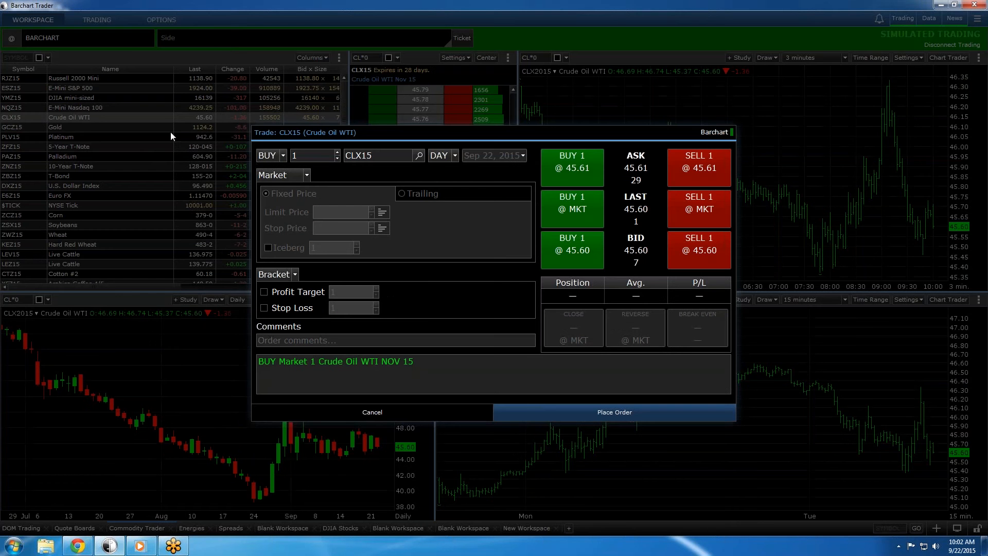
mouse_move(257, 166)
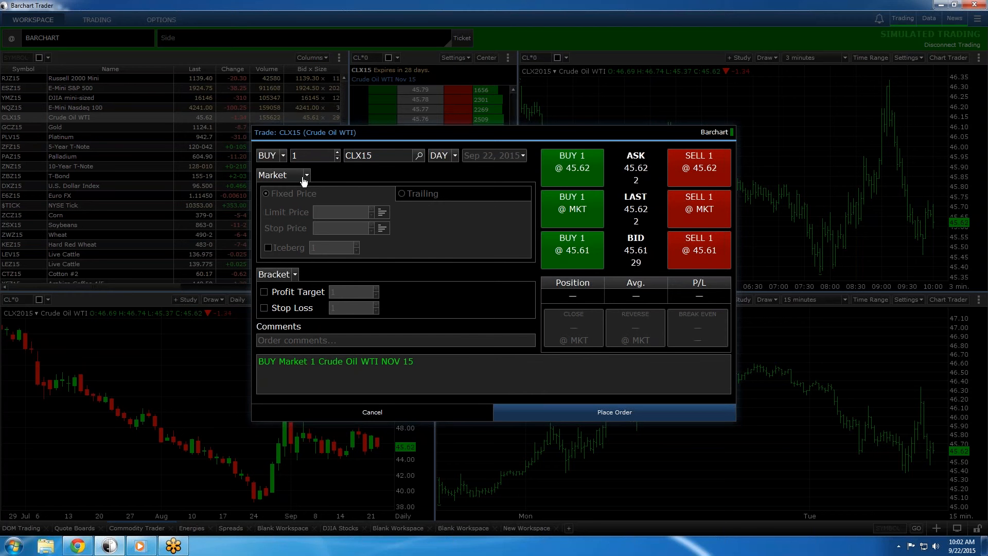
click(303, 175)
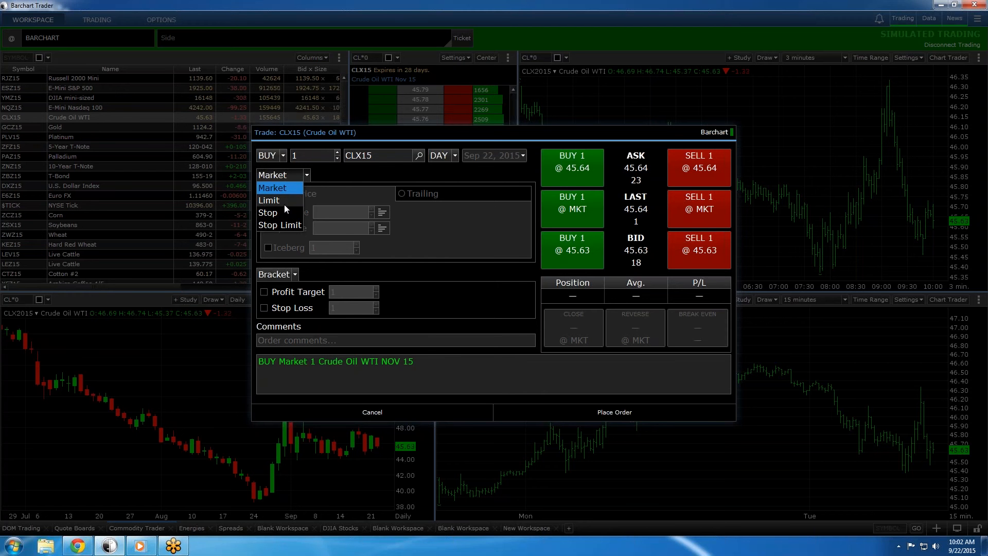
click(269, 200)
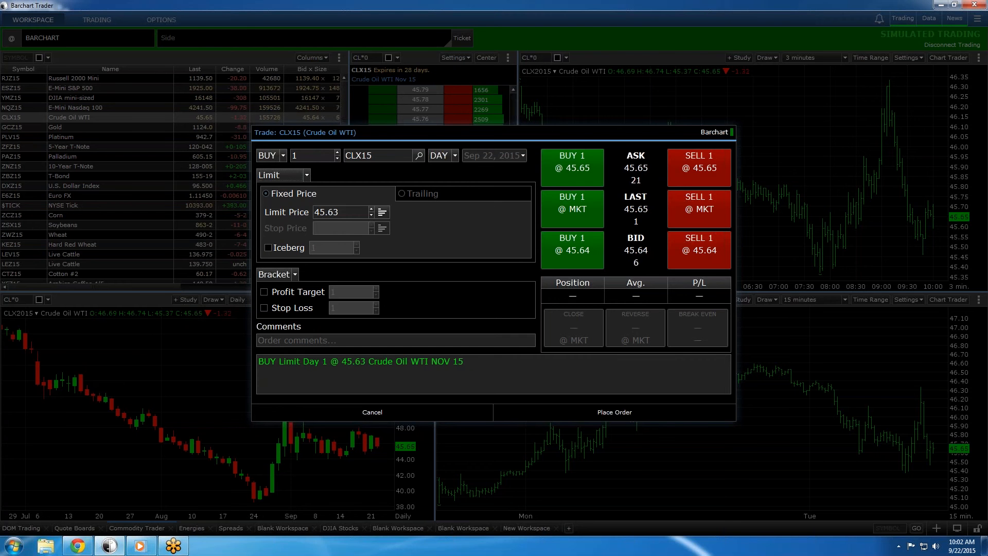
click(298, 175)
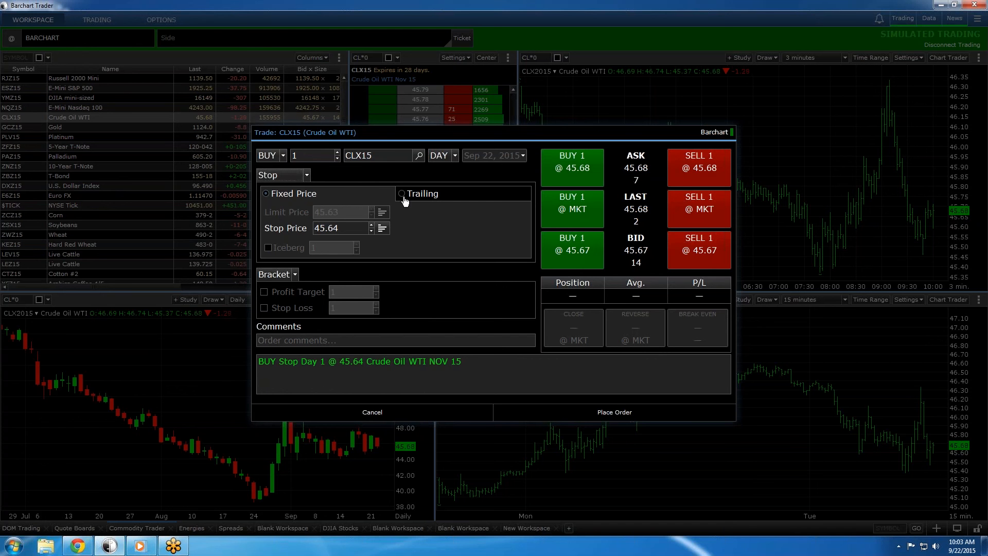
click(402, 193)
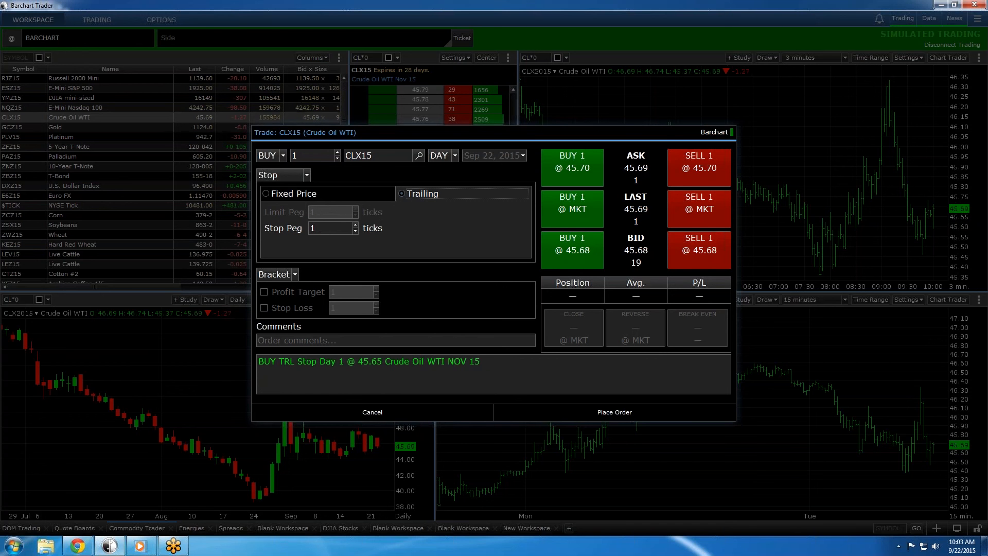
click(301, 175)
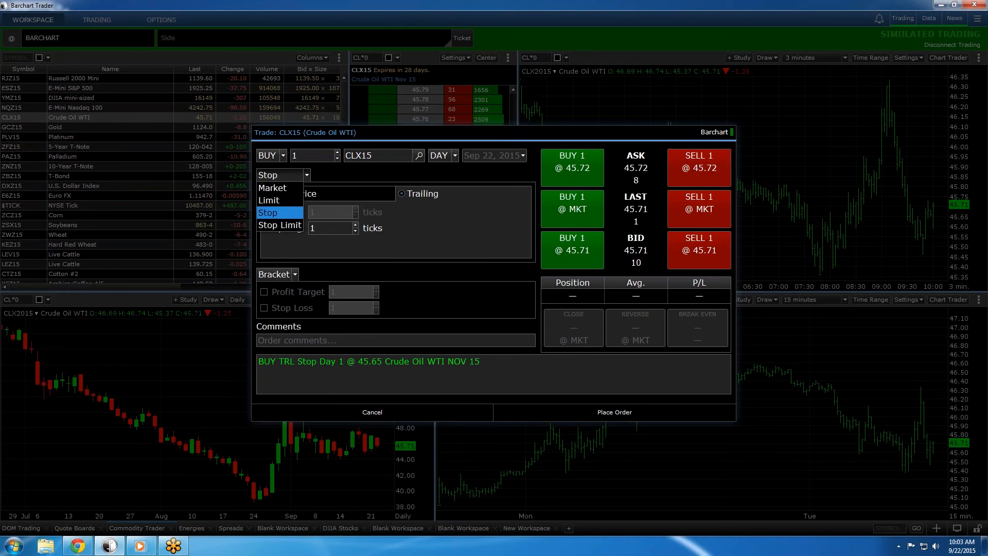
click(272, 188)
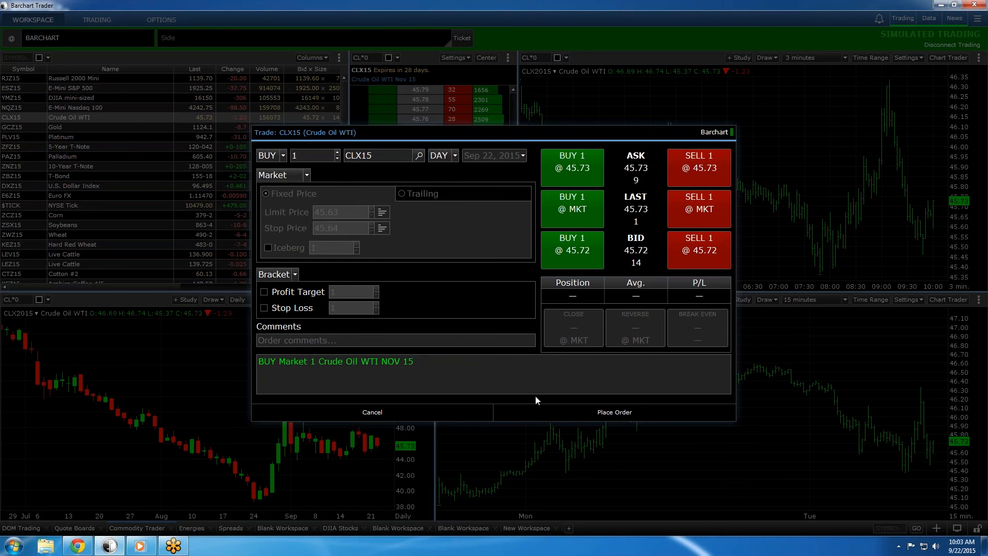
click(615, 412)
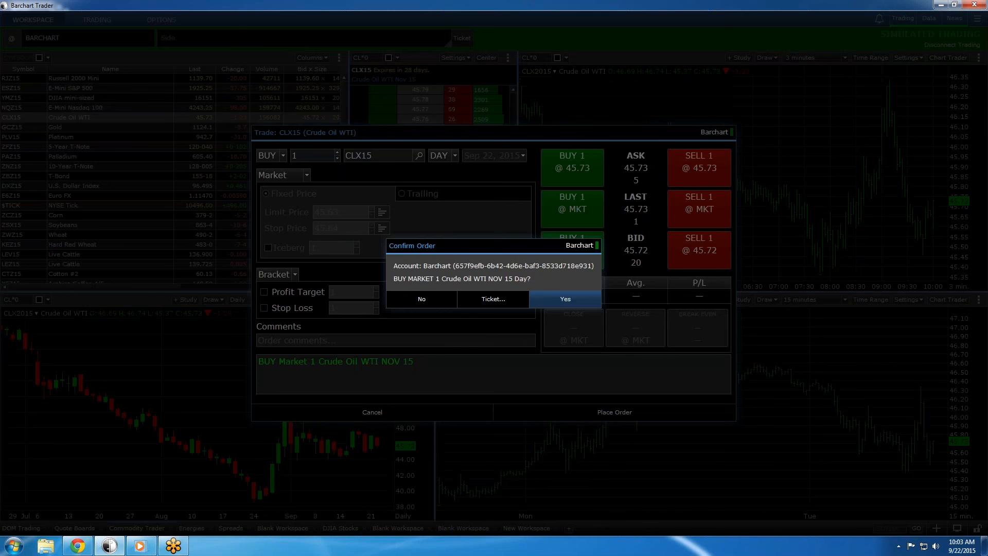
Step: Confirm the 1-contract CLX15 market buy and show Chart Trader on the 3-minute chart
click(565, 299)
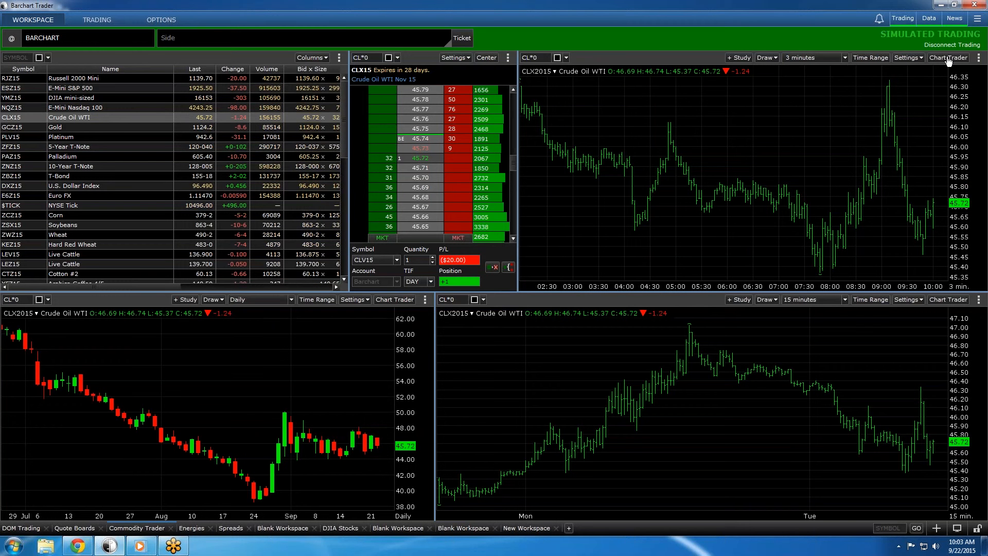
click(949, 57)
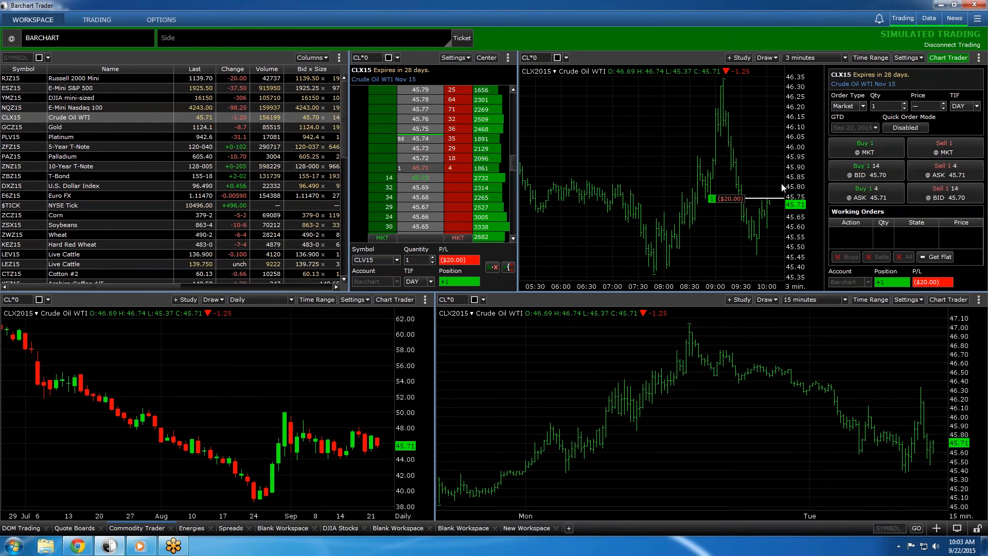